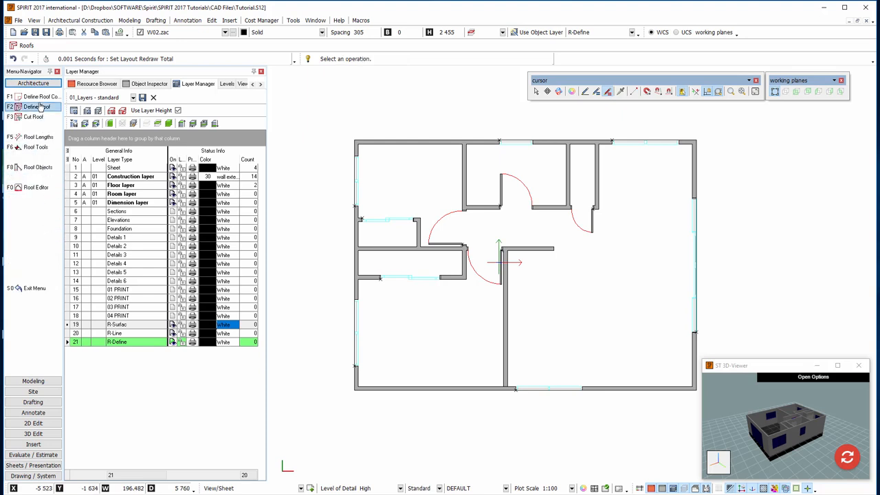
- Set the default roof overhang to 450, keeping the 5° pitch
left_click(33, 97)
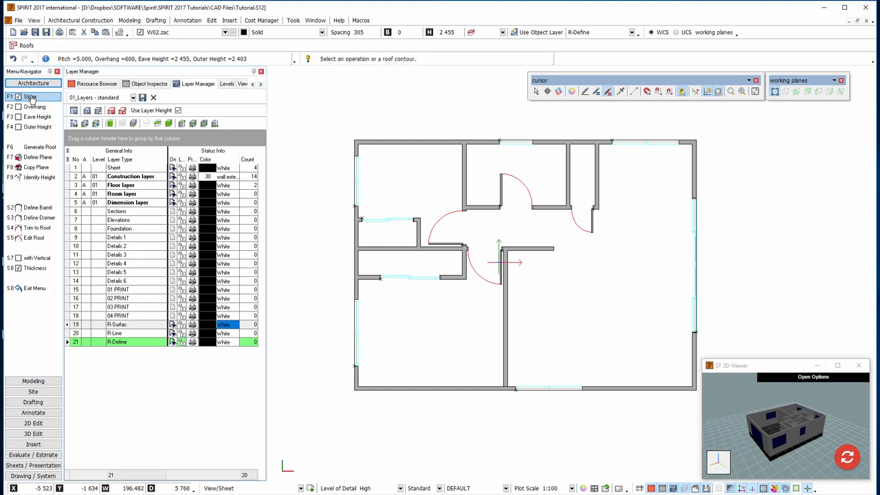
left_click(35, 107)
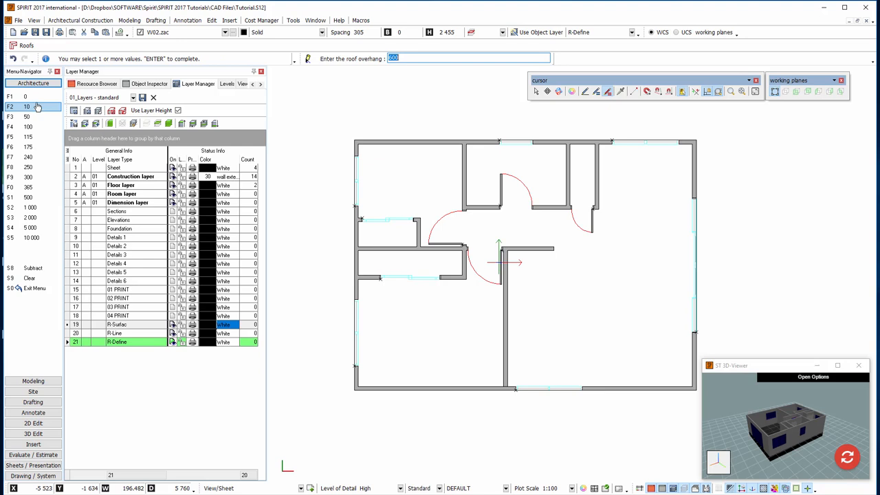
type("450")
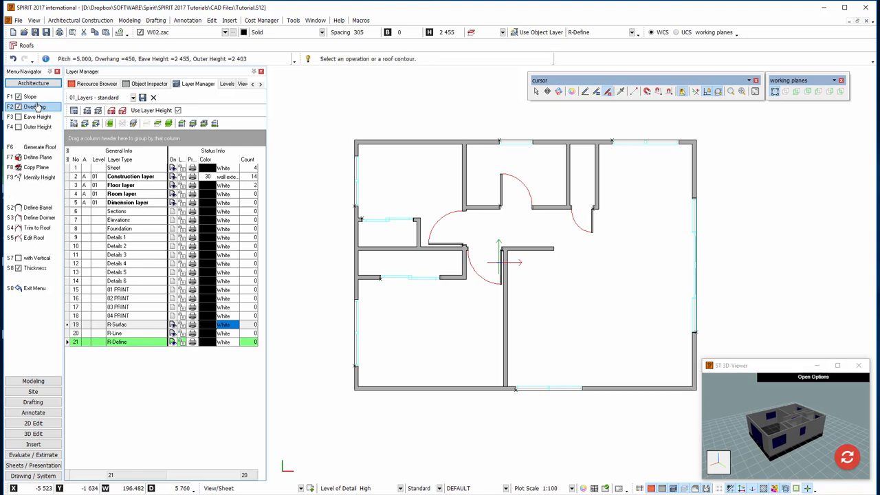
mouse_move(38, 117)
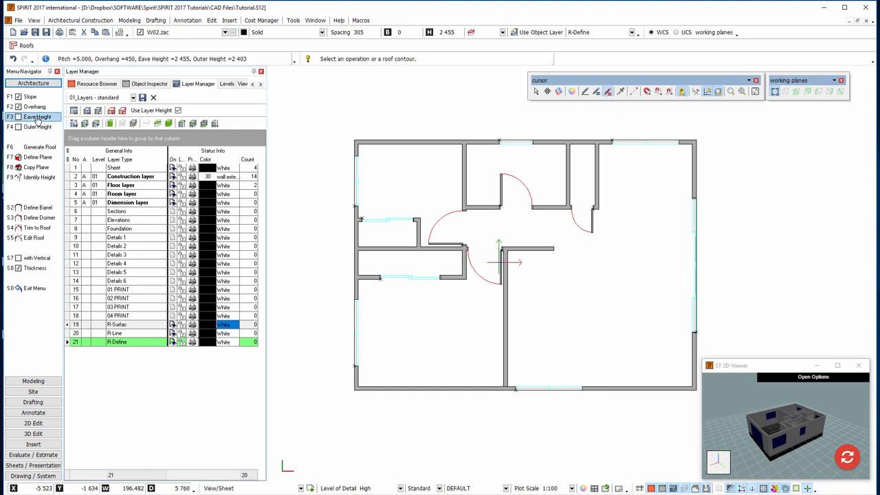
left_click(38, 127)
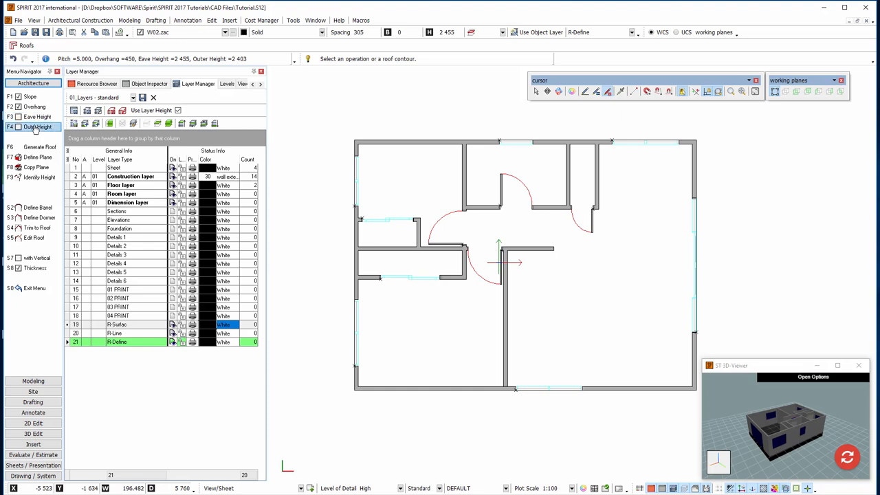
mouse_move(35, 127)
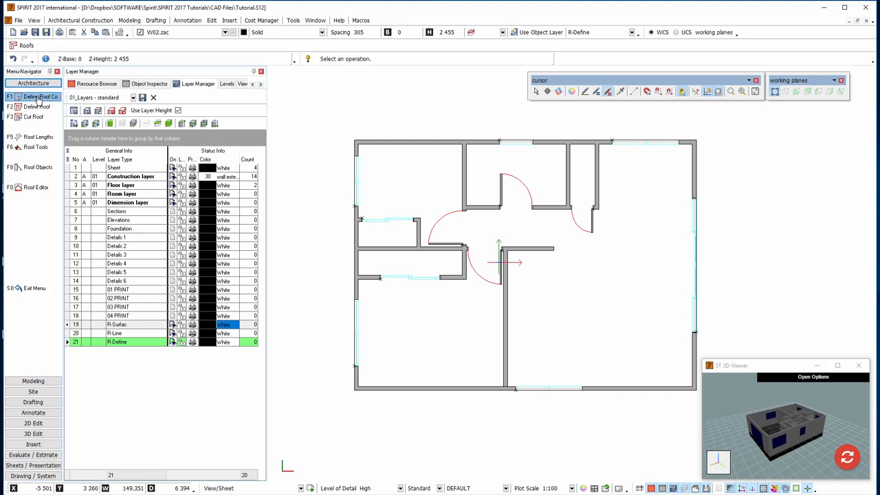
- Define the roof contour by contour search inside the building to open the Roof Editor
left_click(38, 97)
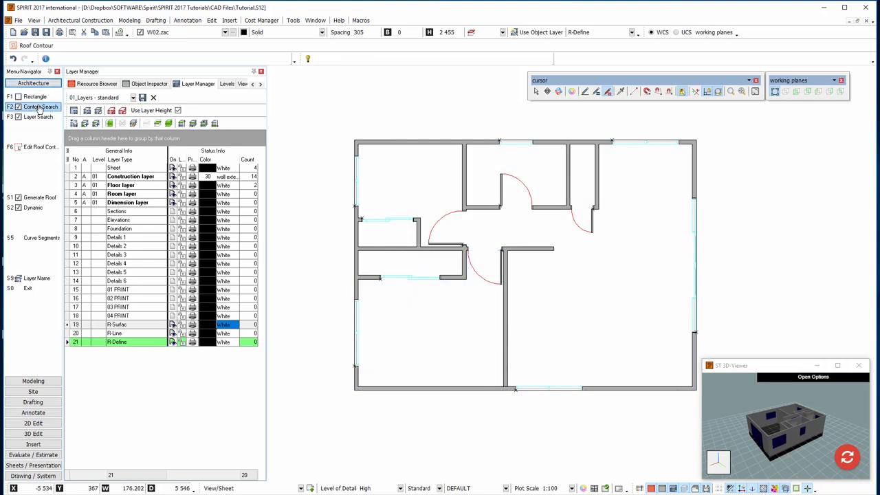
mouse_move(38, 107)
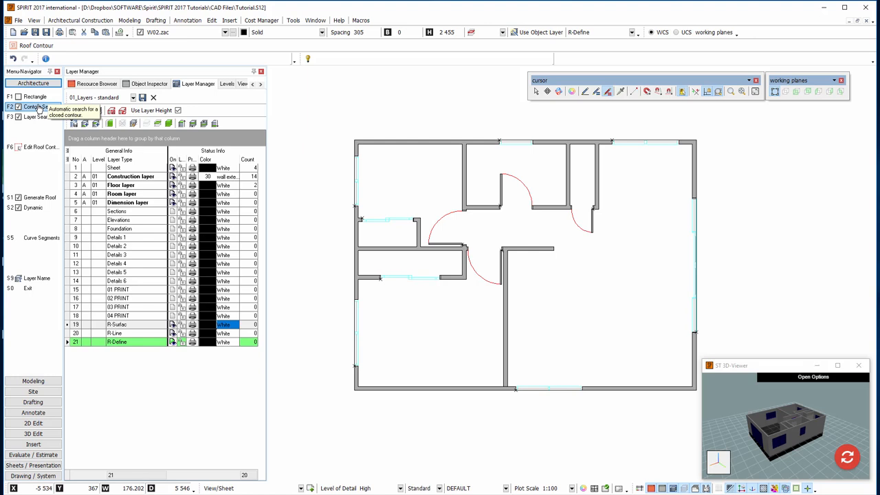
left_click(356, 146)
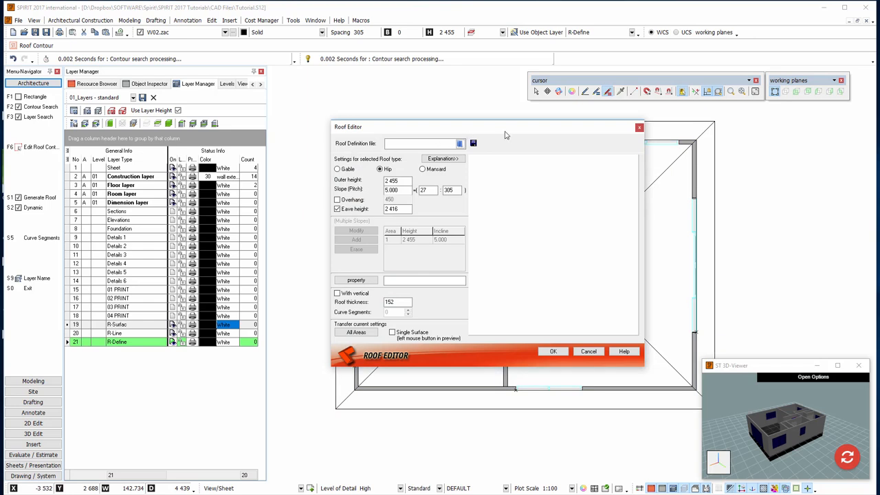
- In the Roof Editor, compare Hip with Gable, choose the single-slope Gable, and confirm
left_click_drag(505, 127, 514, 147)
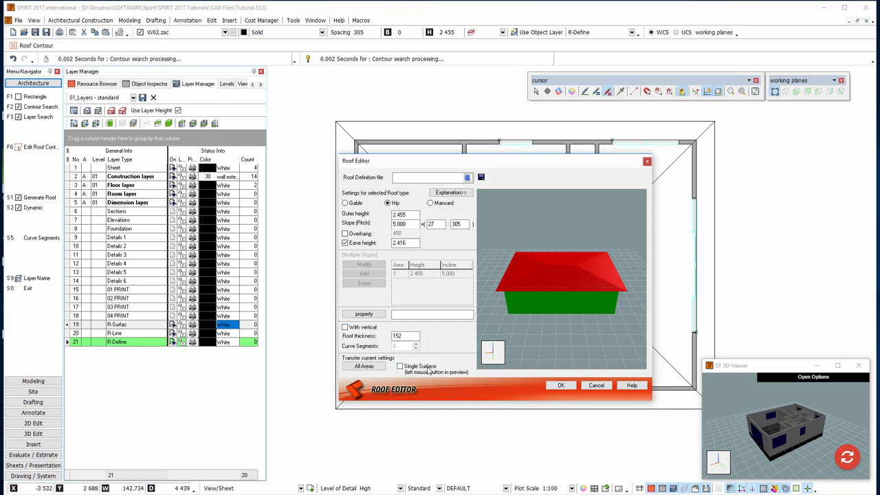
mouse_move(570, 308)
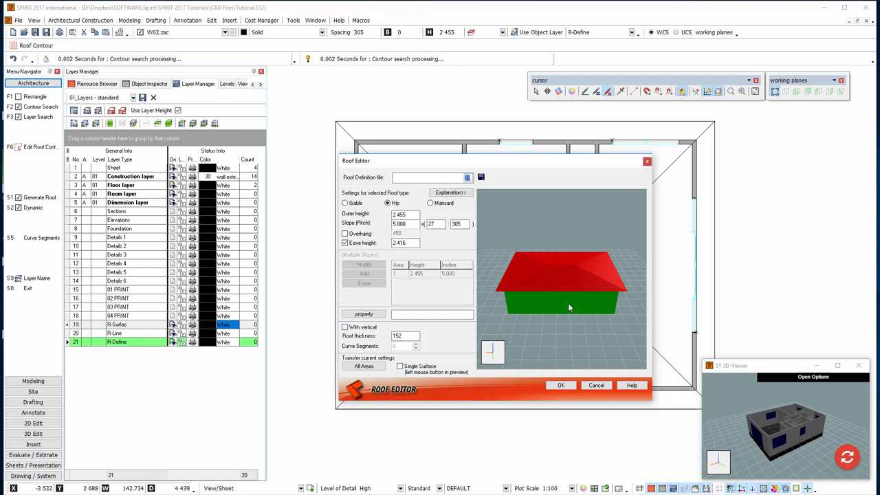
mouse_move(560, 306)
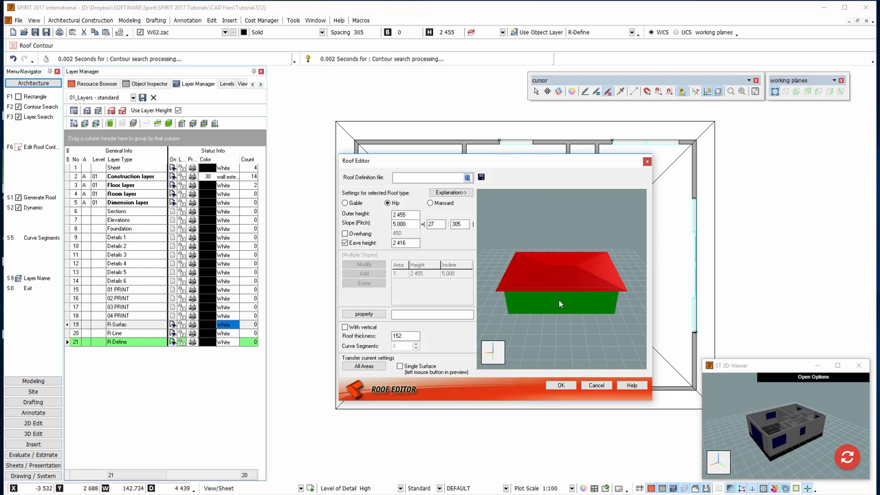
mouse_move(565, 304)
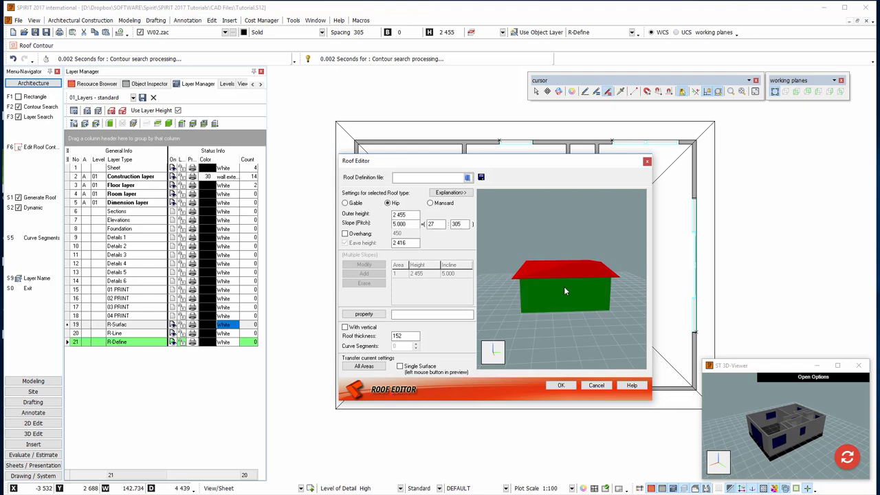
left_click(344, 202)
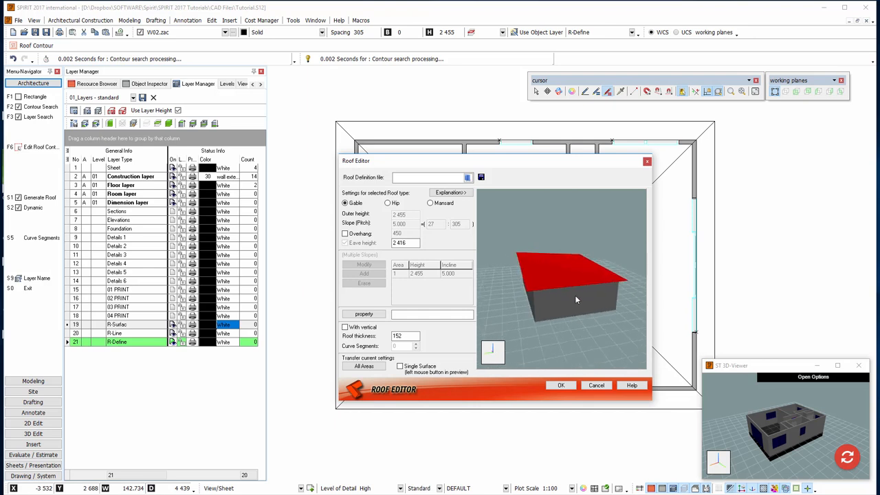
left_click(388, 203)
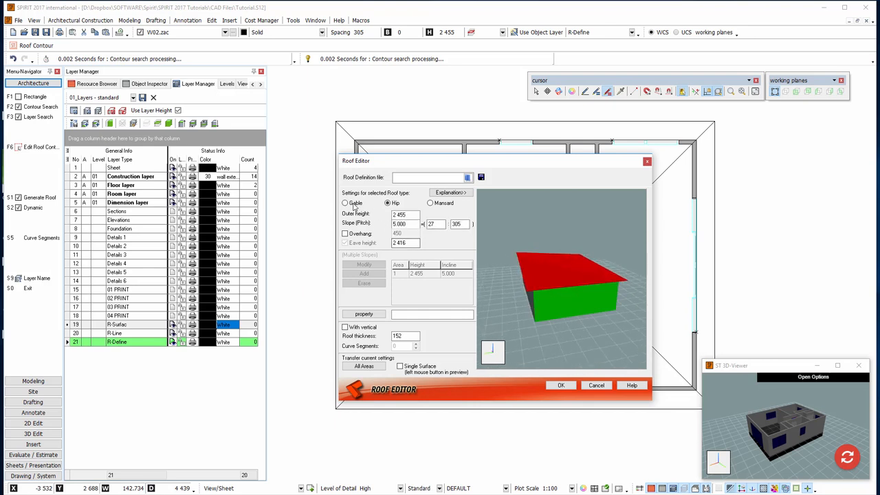
left_click(345, 202)
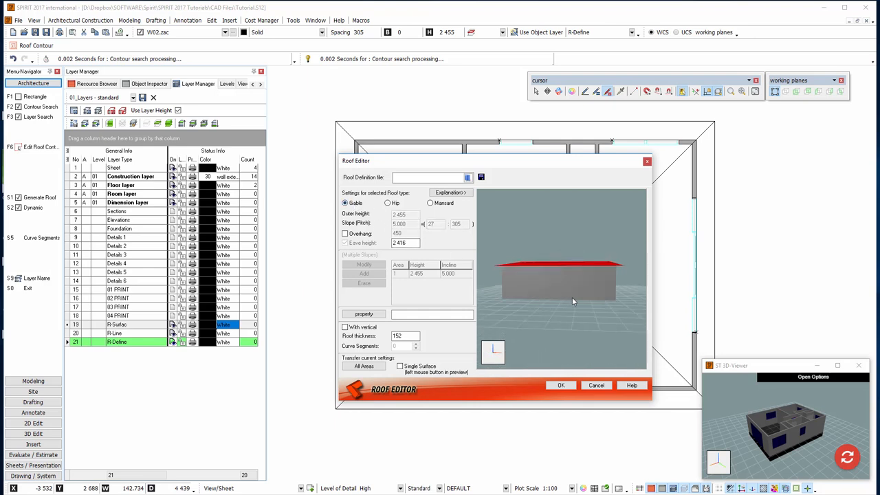
left_click(560, 385)
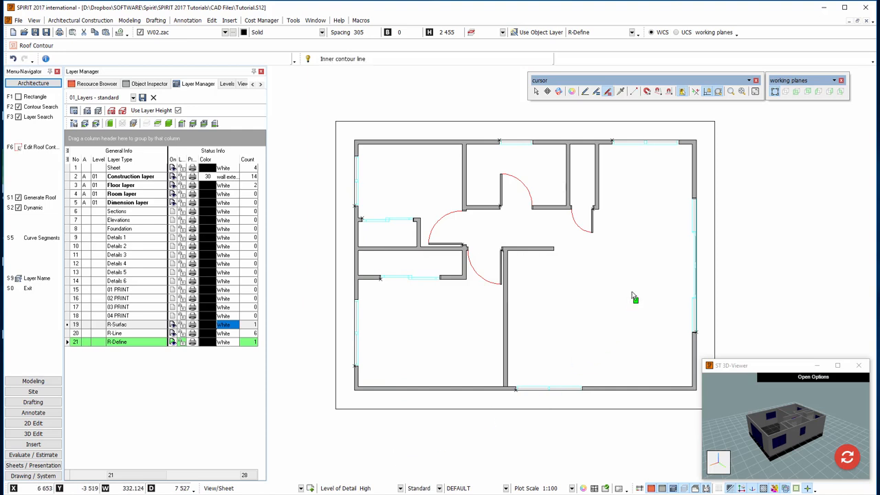
mouse_move(820, 203)
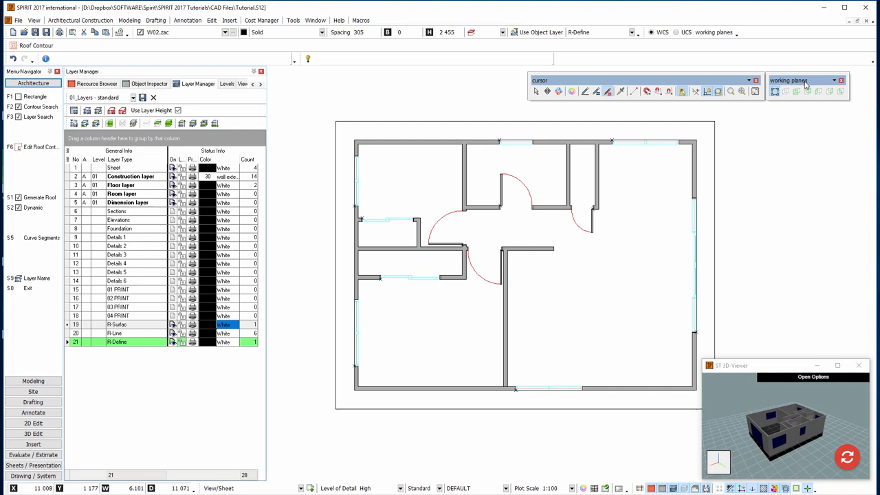
mouse_move(841, 91)
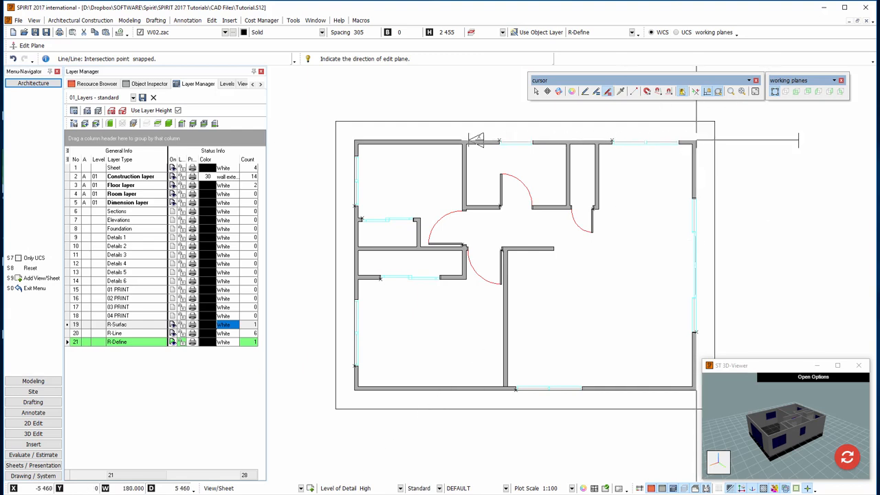
mouse_move(481, 141)
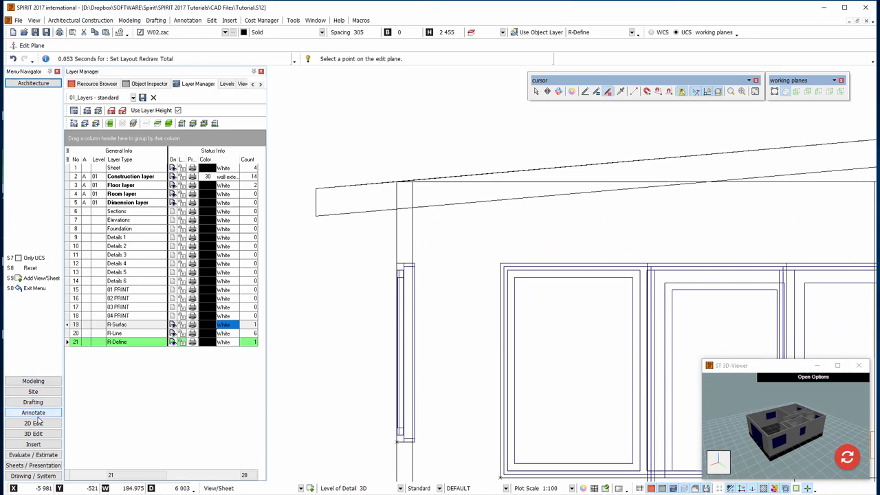
- Move the roof slab up onto the wall tops with F6 Move, then check it in 3D
left_click(33, 423)
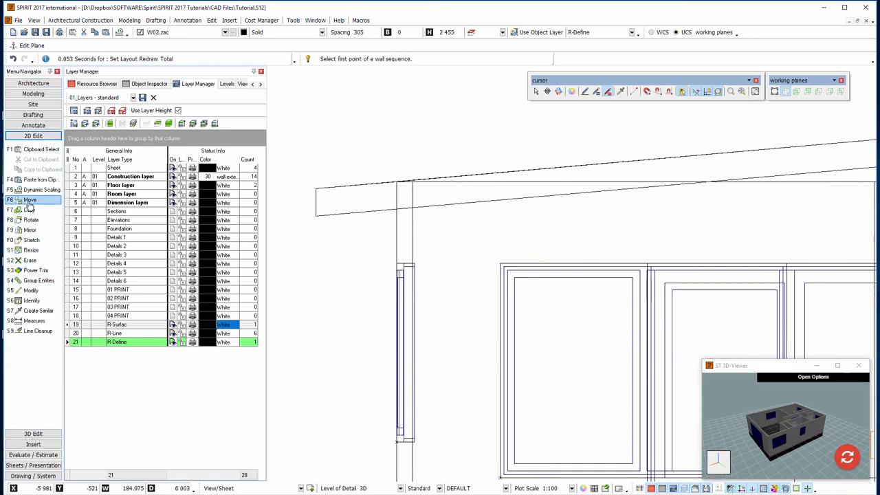
left_click(30, 200)
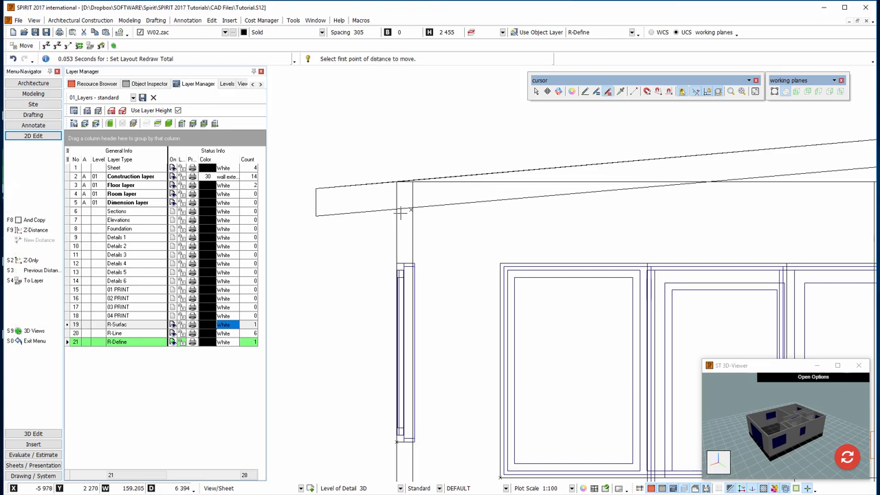
mouse_move(403, 188)
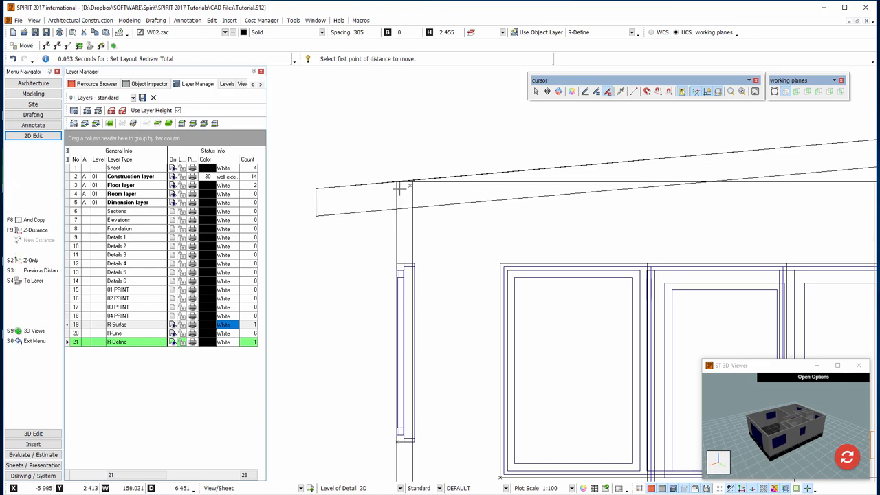
mouse_move(399, 210)
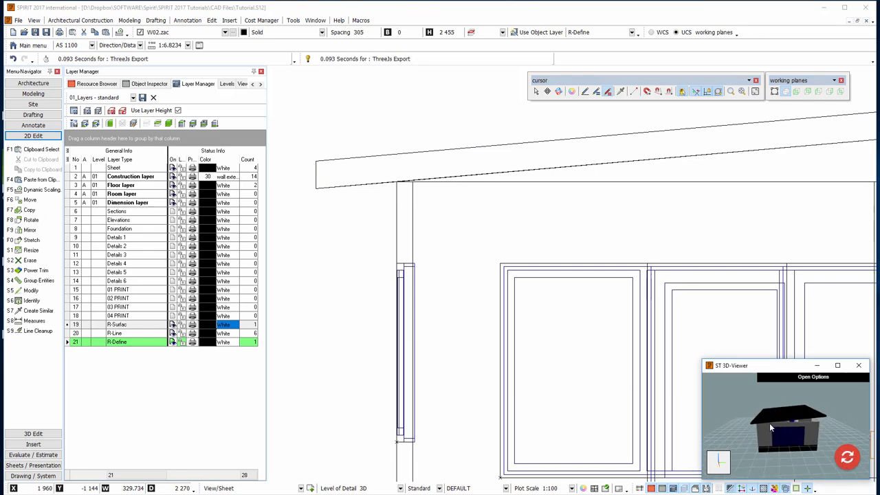
left_click_drag(770, 427, 781, 440)
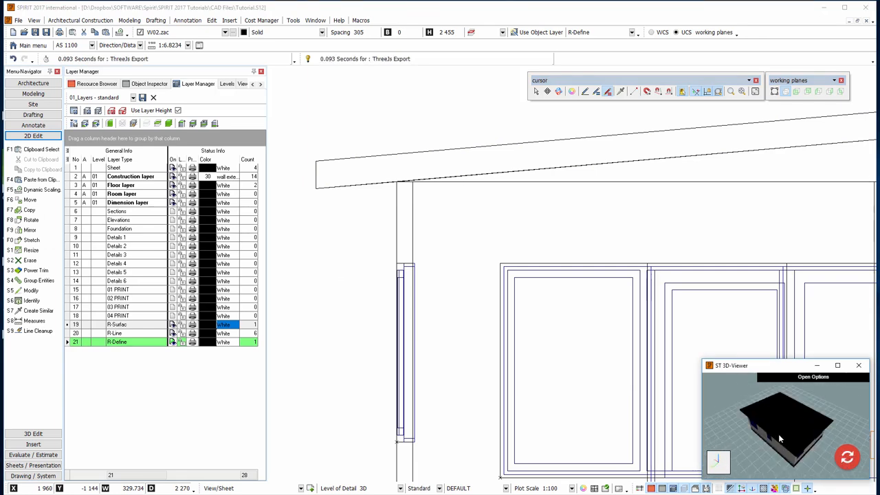